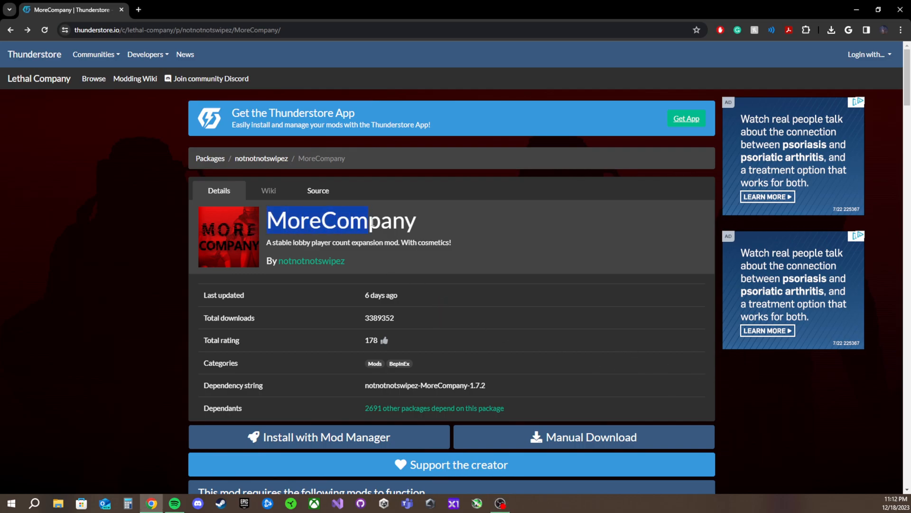
# Open the downloaded MoreCompany zip in WinRAR and dismiss the license purchase reminder
pyautogui.scroll(-3)
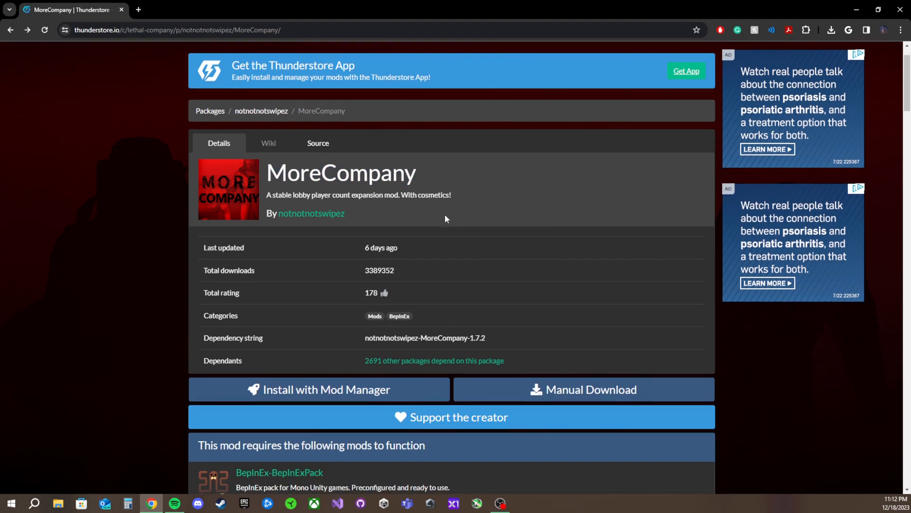
pyautogui.moveTo(571, 371)
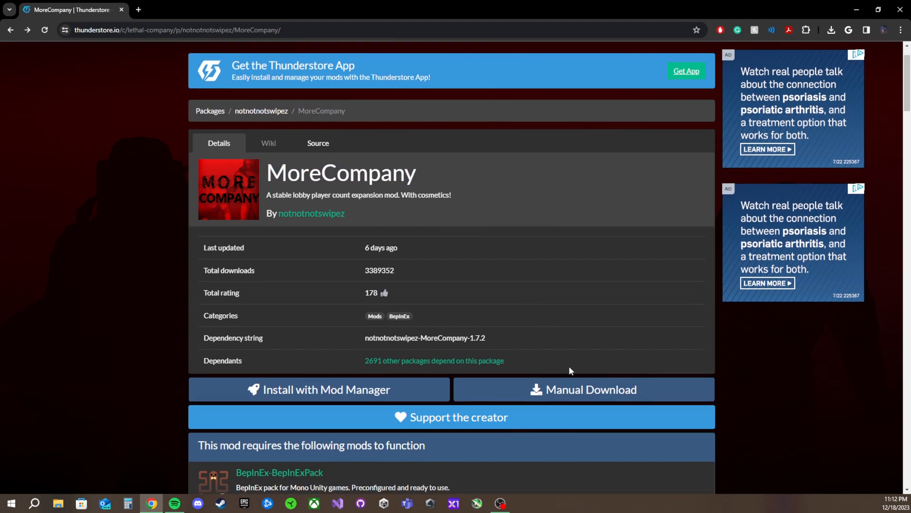
pyautogui.moveTo(590, 390)
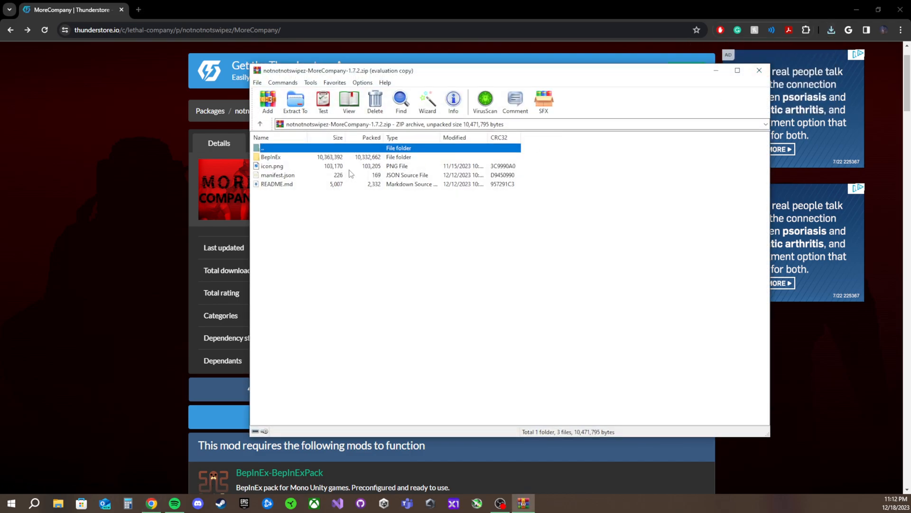
pyautogui.click(295, 102)
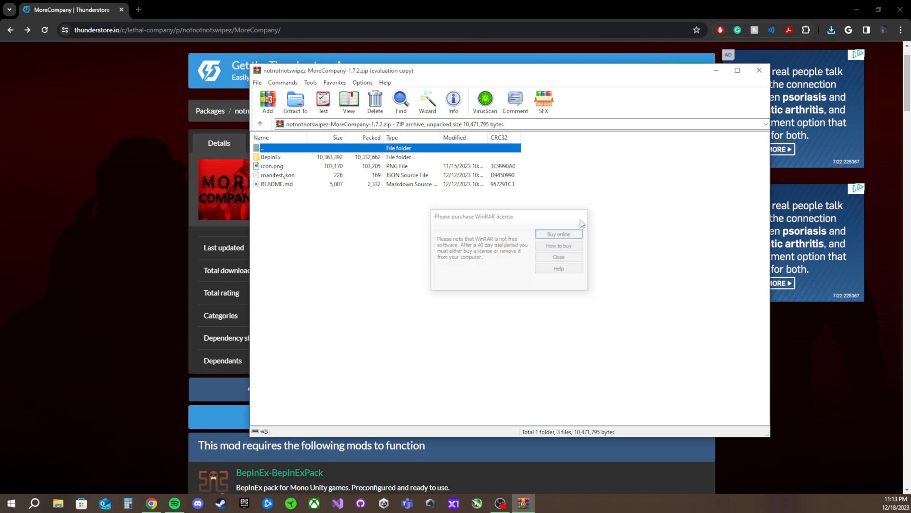
pyautogui.click(558, 257)
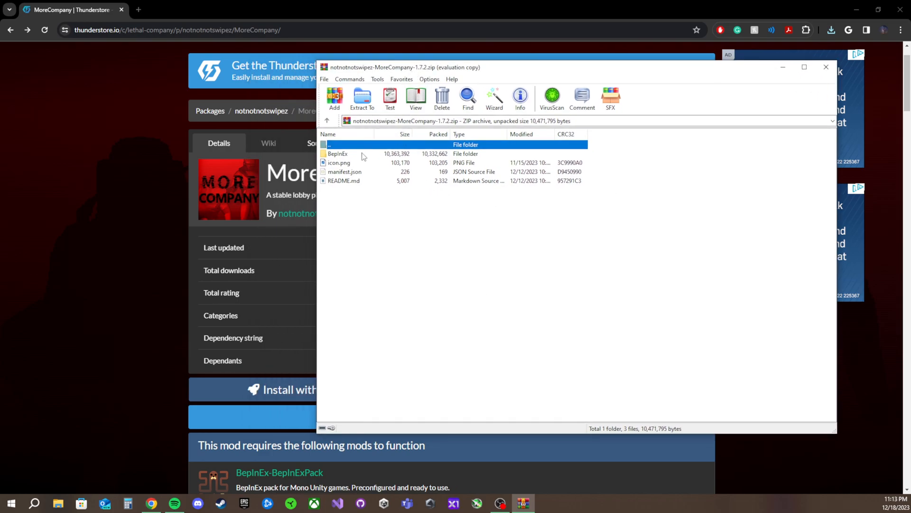
# Go into the archive's BepInEx plugins folder where MoreCompany.dll sits
pyautogui.doubleClick(338, 154)
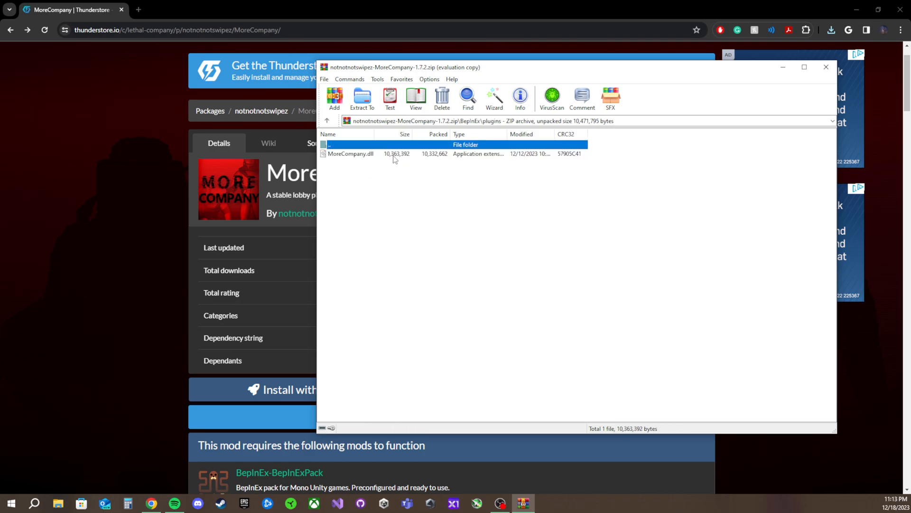
pyautogui.click(350, 154)
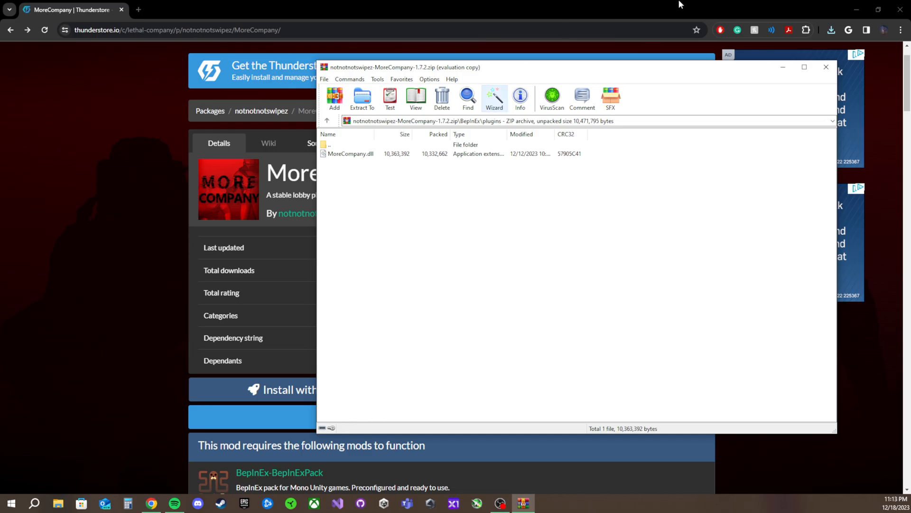
pyautogui.click(544, 503)
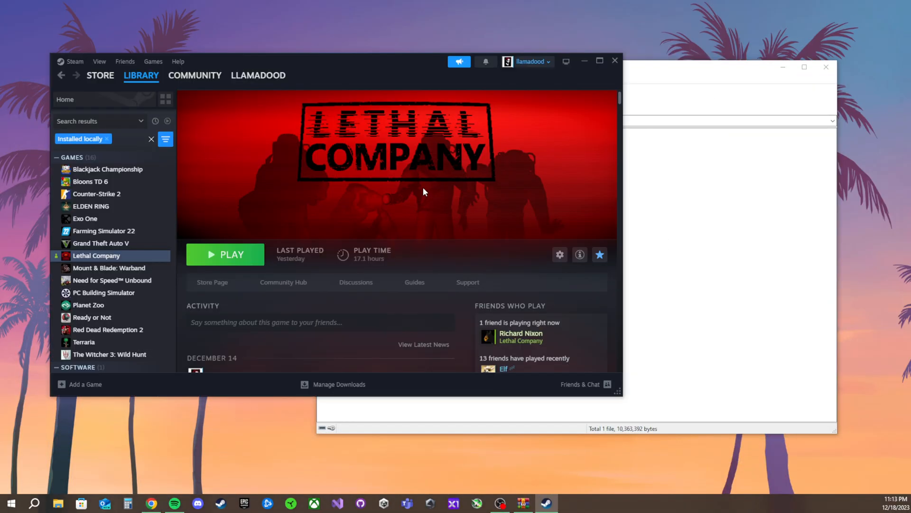
# Browse Lethal Company's local install folder from its Steam library entry
pyautogui.rightClick(97, 255)
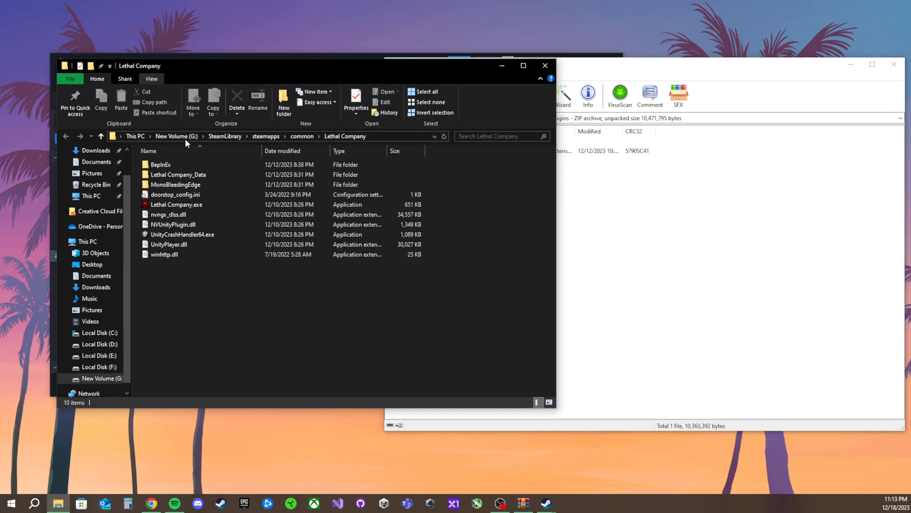
# Open the game's BepInEx plugins folder and drag MoreCompany.dll into it from the zip
pyautogui.click(161, 164)
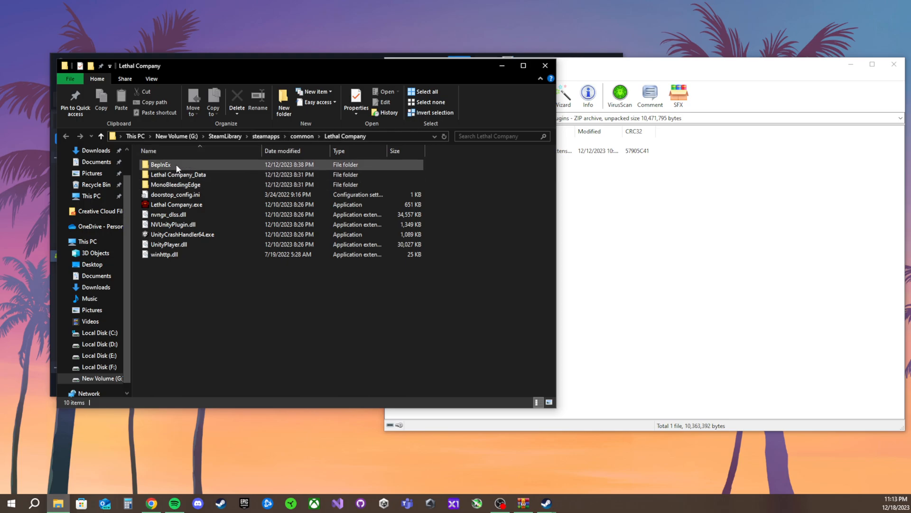
pyautogui.doubleClick(160, 165)
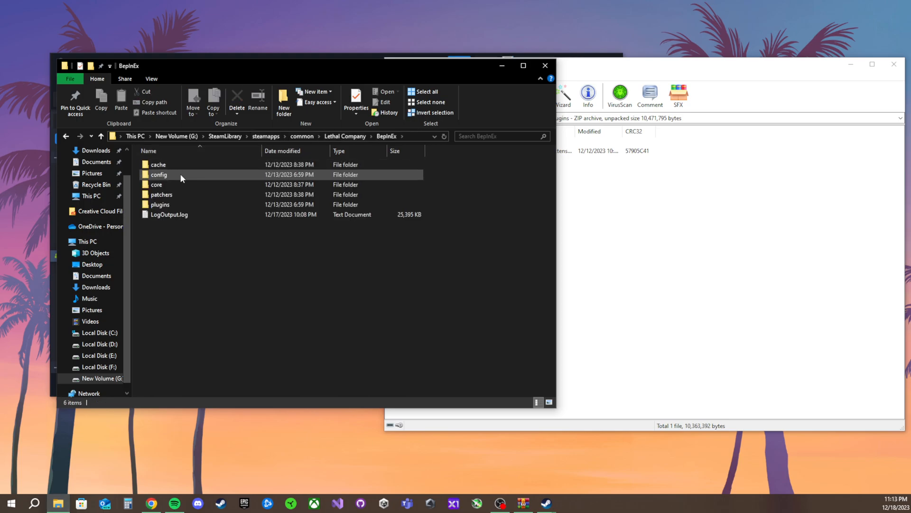
pyautogui.doubleClick(160, 204)
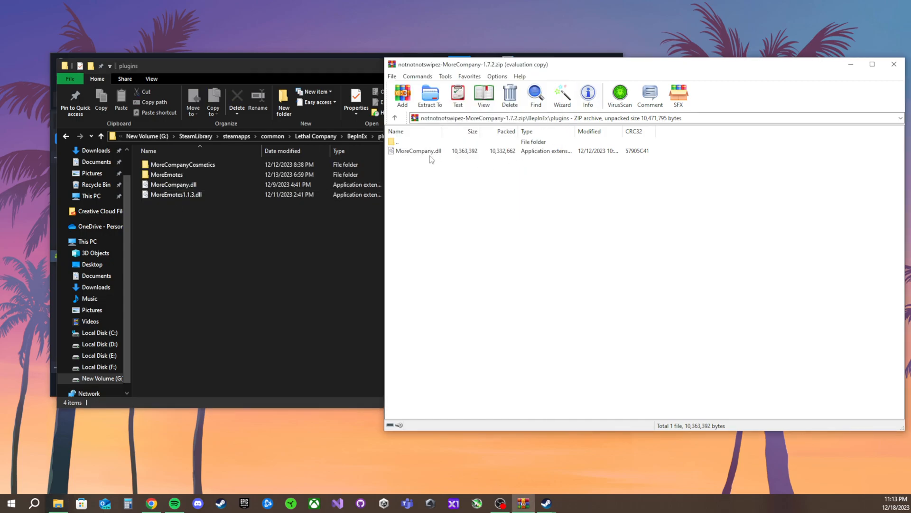
pyautogui.click(419, 151)
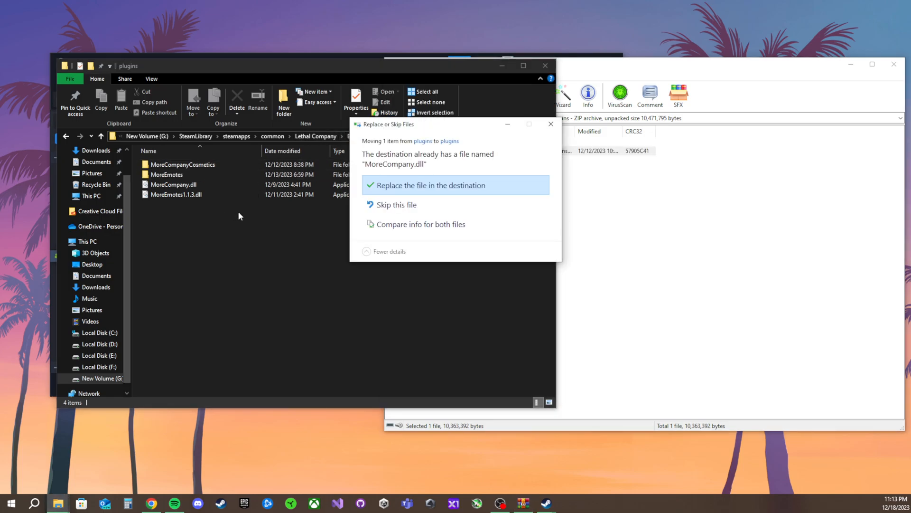
pyautogui.moveTo(463, 189)
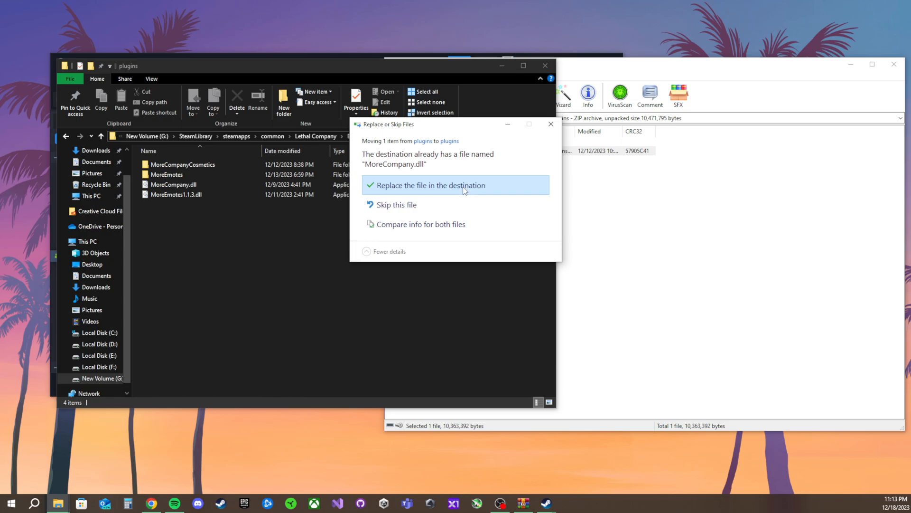
pyautogui.moveTo(457, 205)
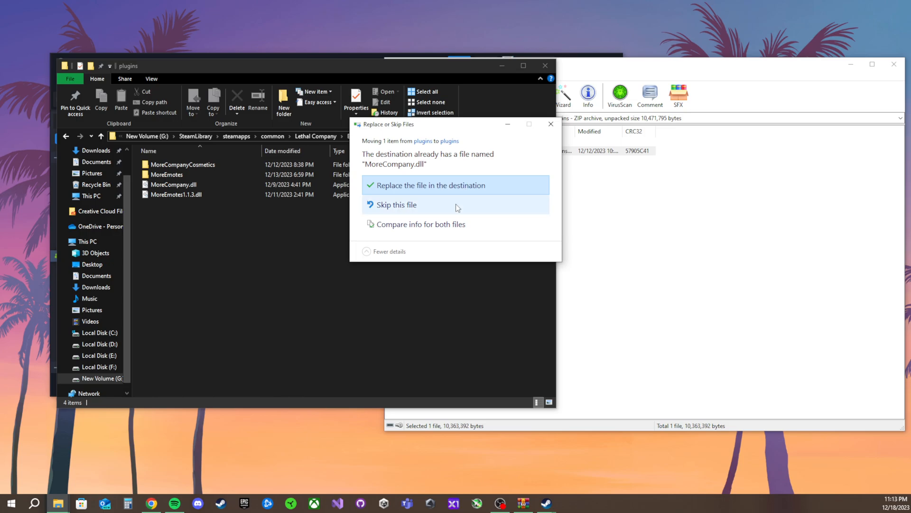
pyautogui.moveTo(455, 218)
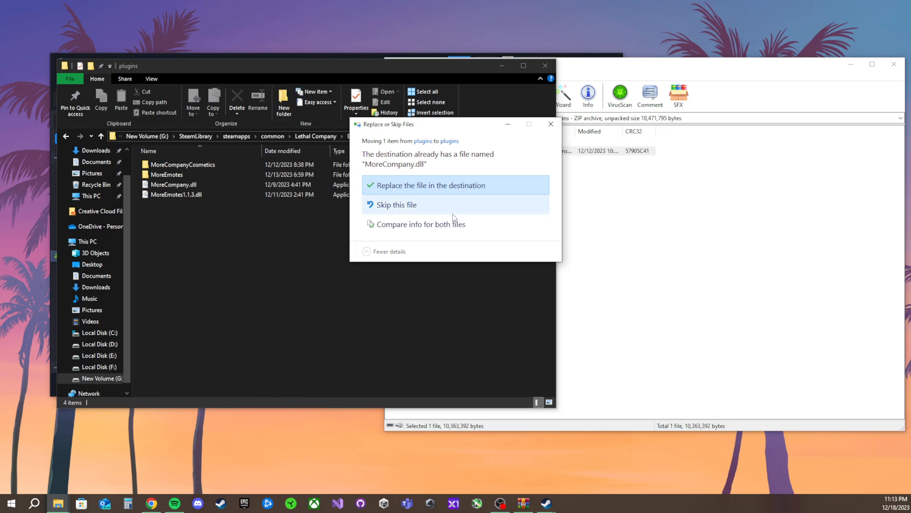
# Replace the existing MoreCompany.dll so the plugins folder holds the new 9.9 MB copy
pyautogui.click(431, 185)
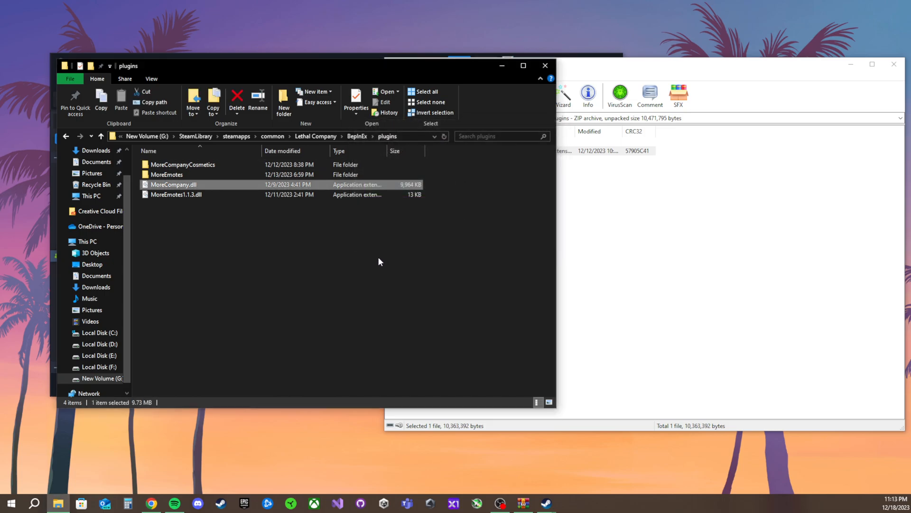
pyautogui.moveTo(368, 305)
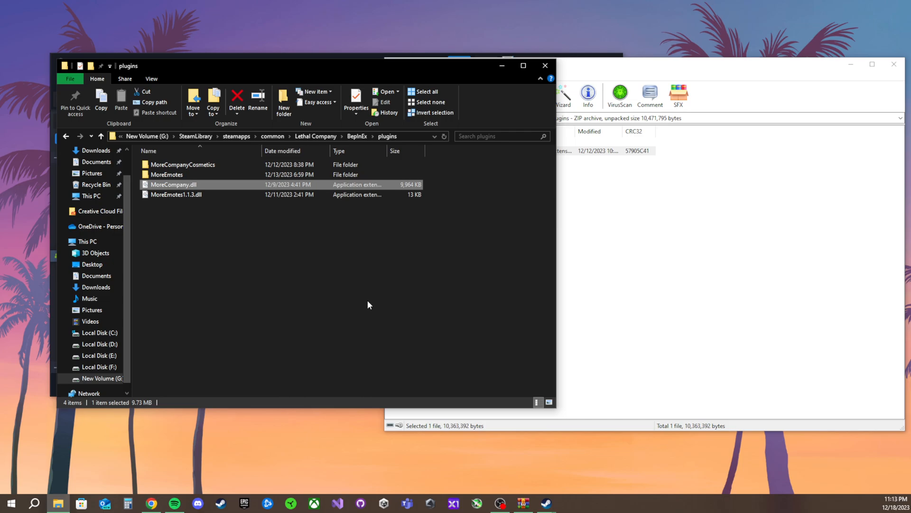